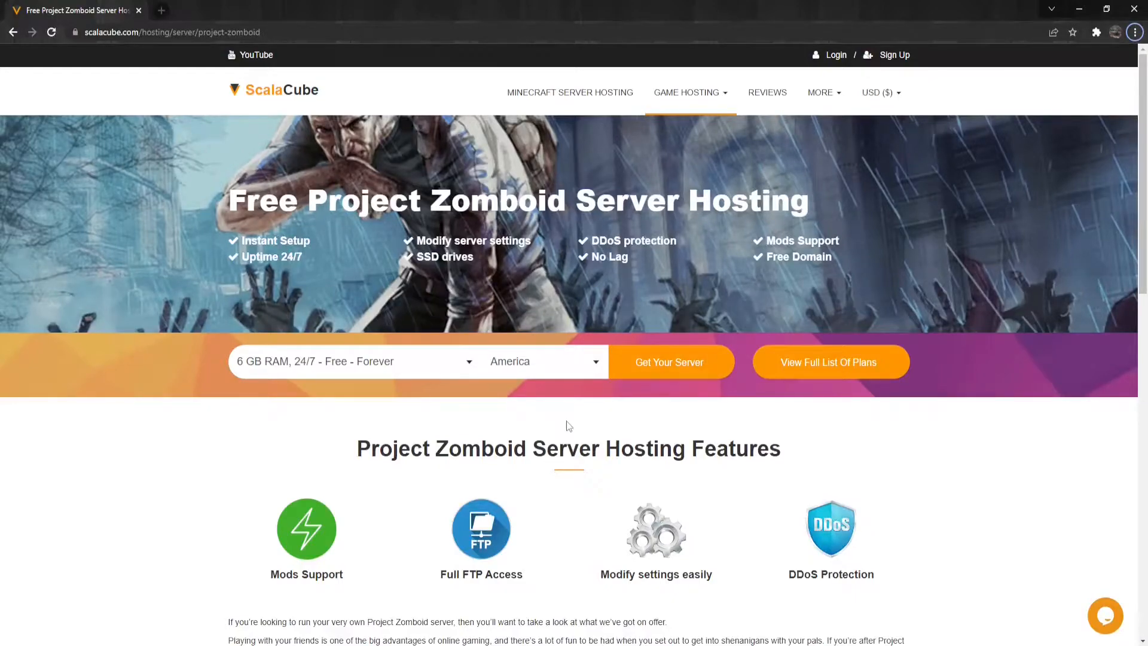
pyautogui.moveTo(839, 49)
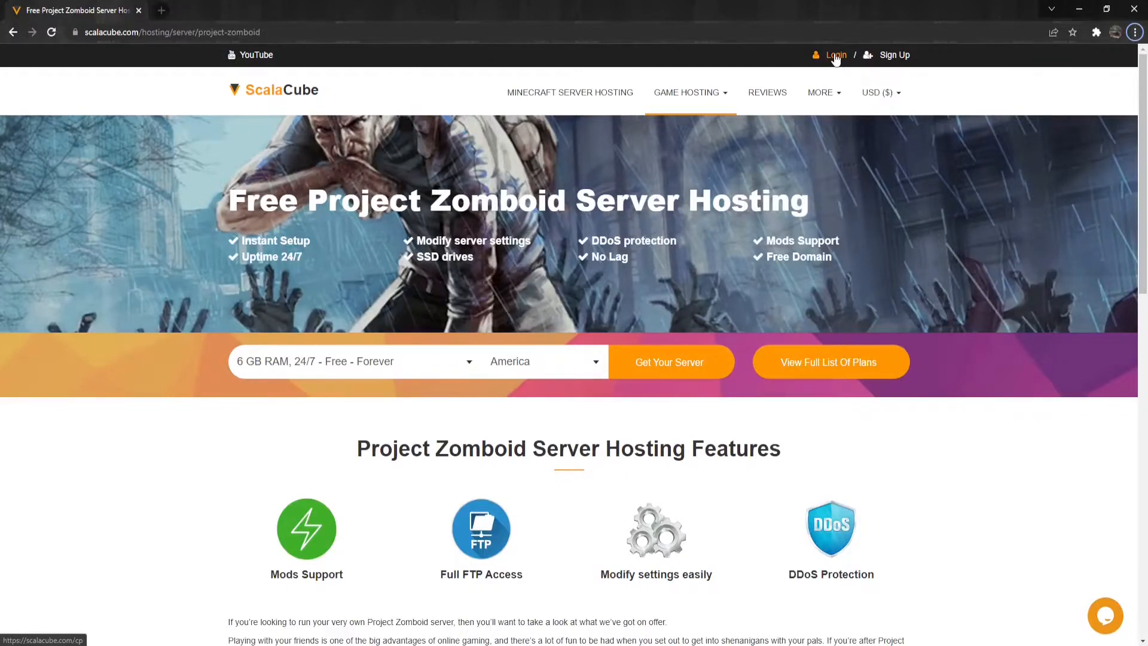
# Sign in, manage the Project Zomboid 12G server and reach its command console.
pyautogui.click(835, 54)
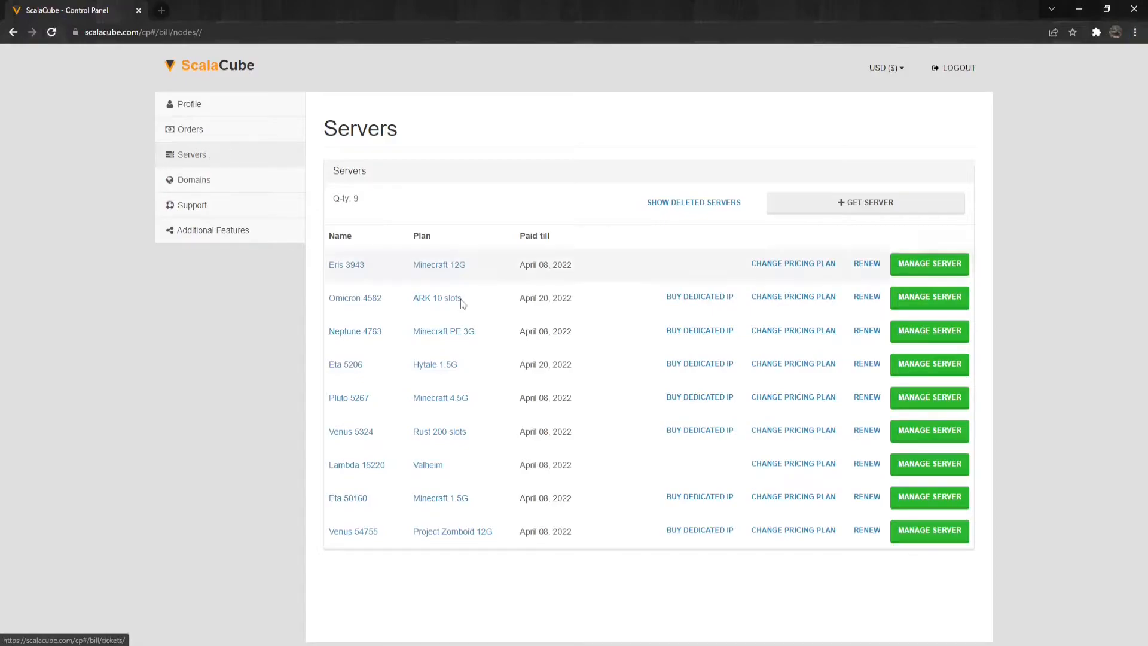
pyautogui.click(929, 531)
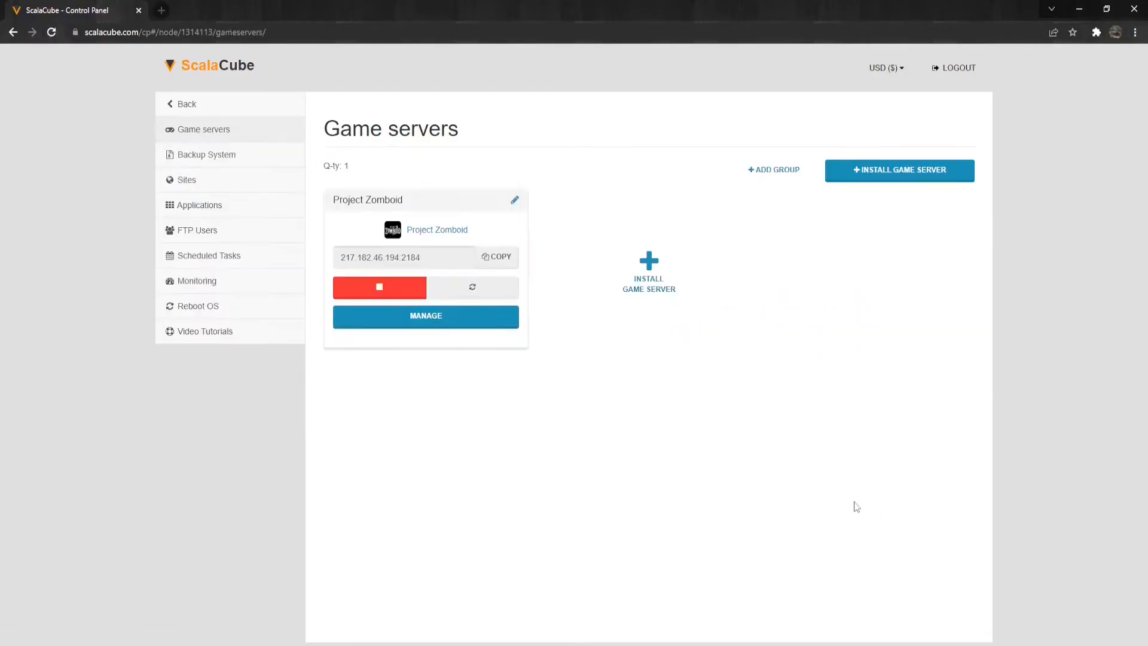
pyautogui.click(425, 315)
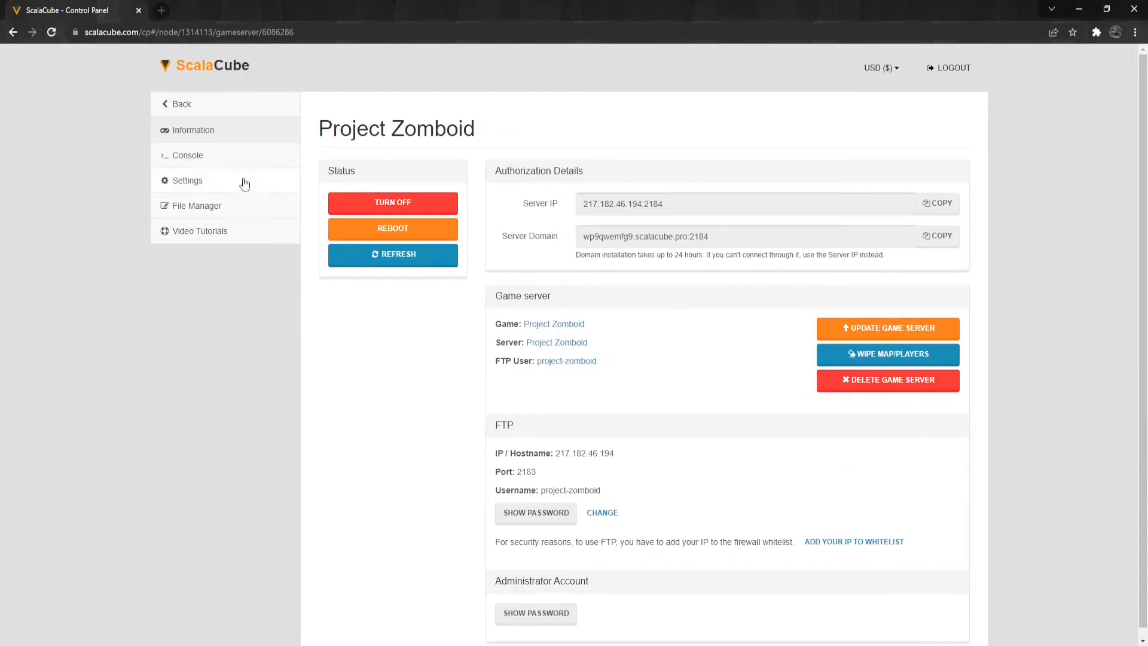
pyautogui.click(187, 155)
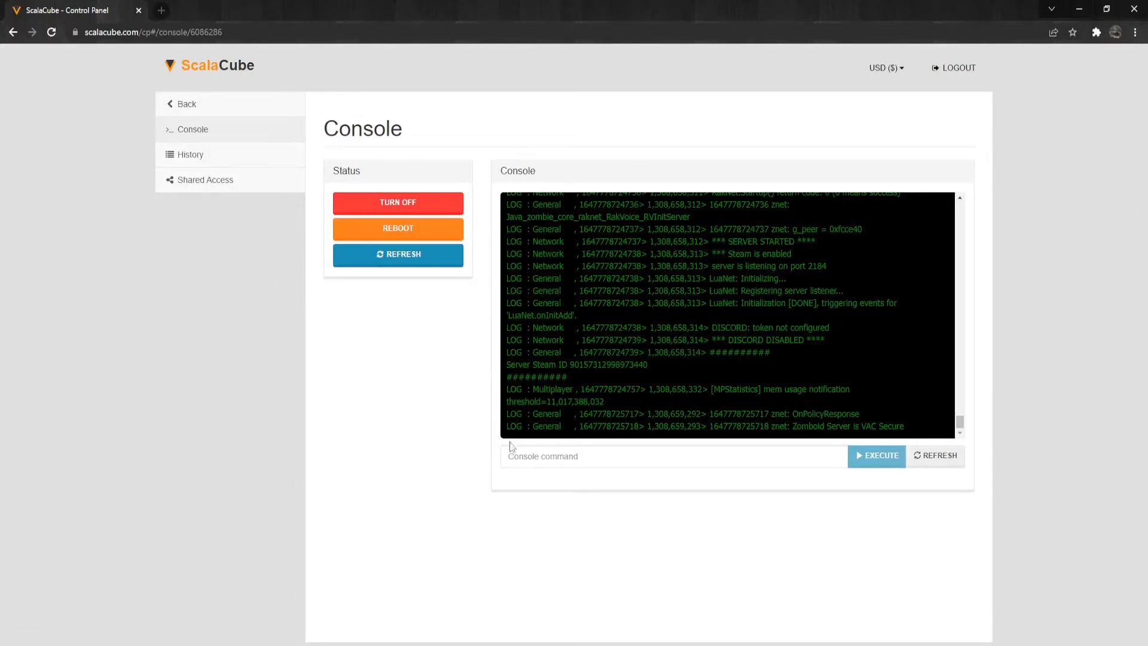
pyautogui.click(659, 456)
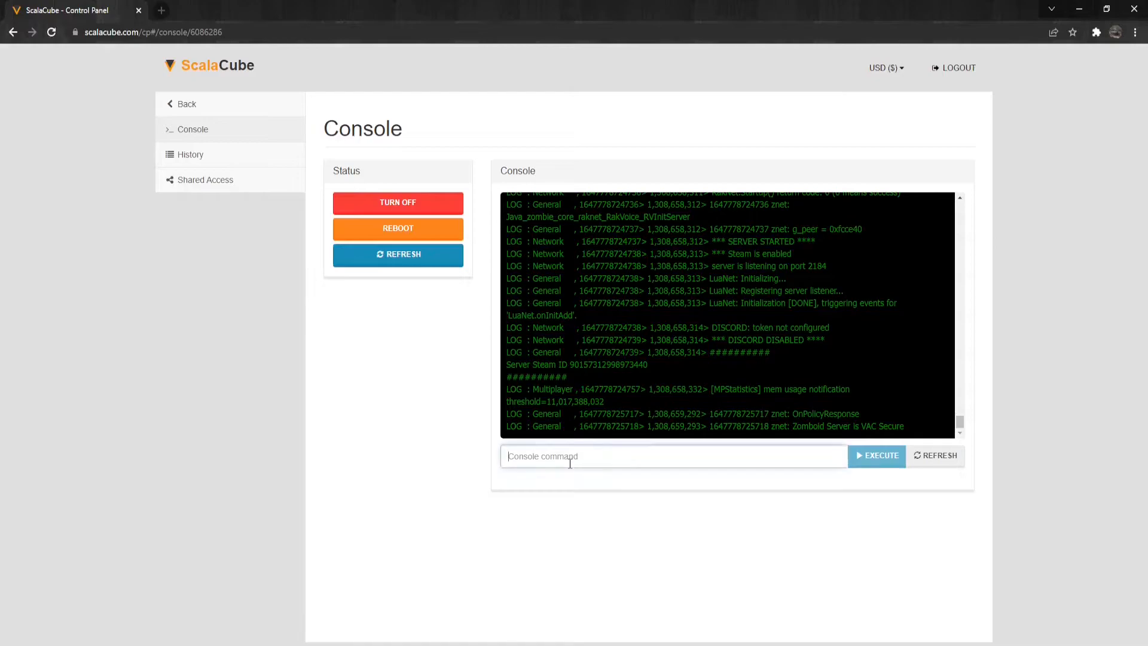
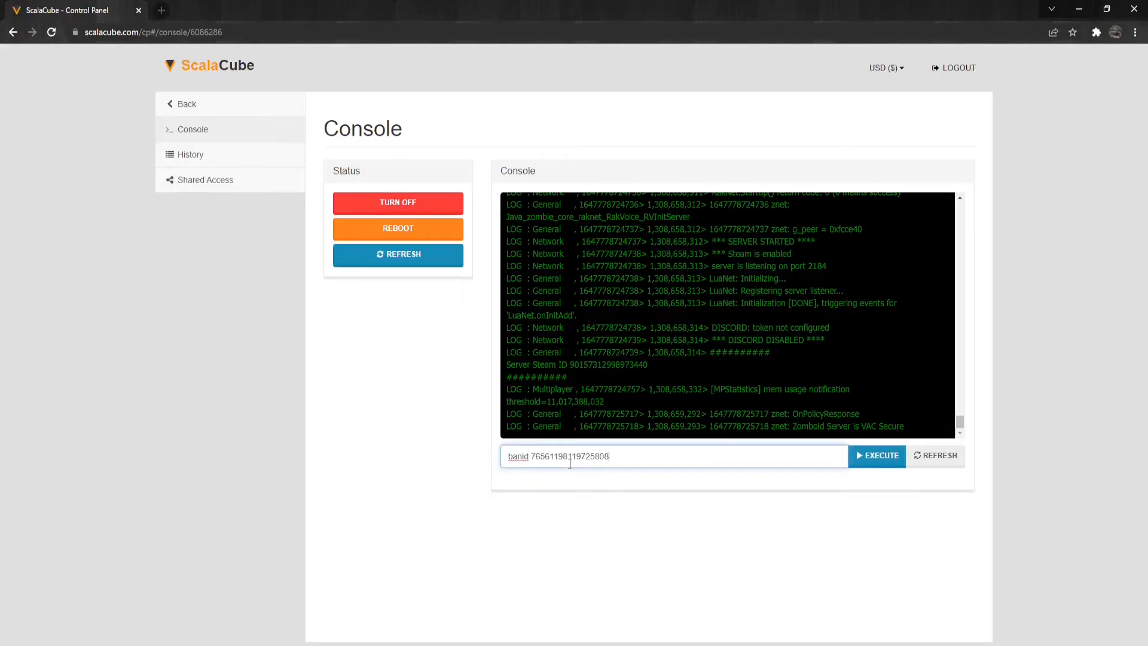
pyautogui.click(877, 455)
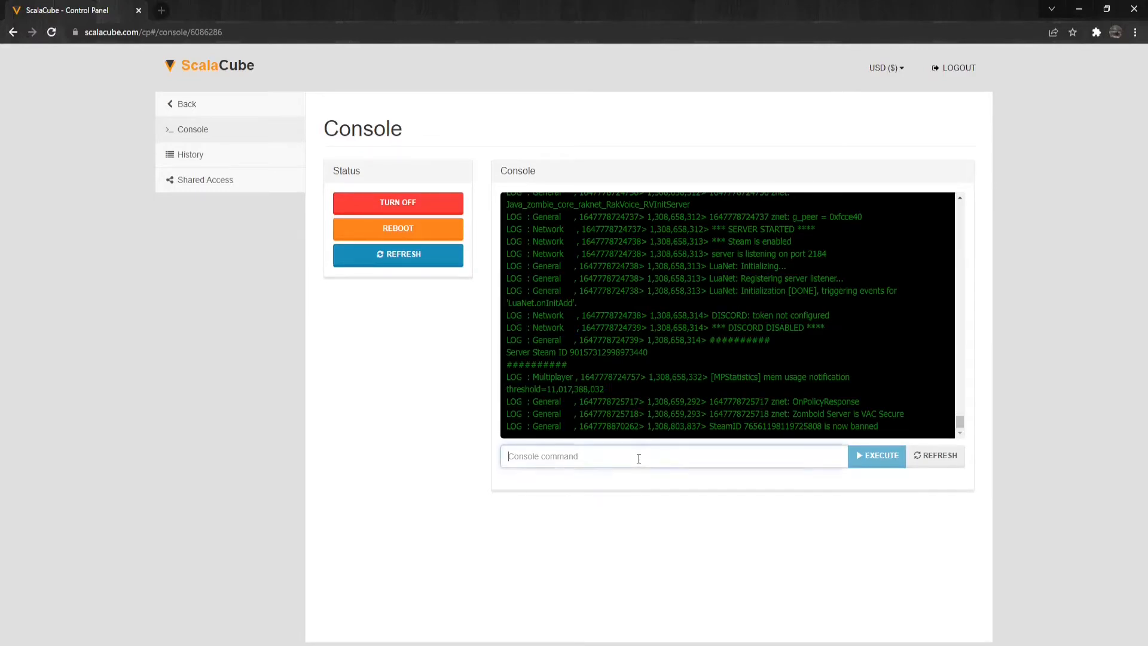
pyautogui.write('unbanid')
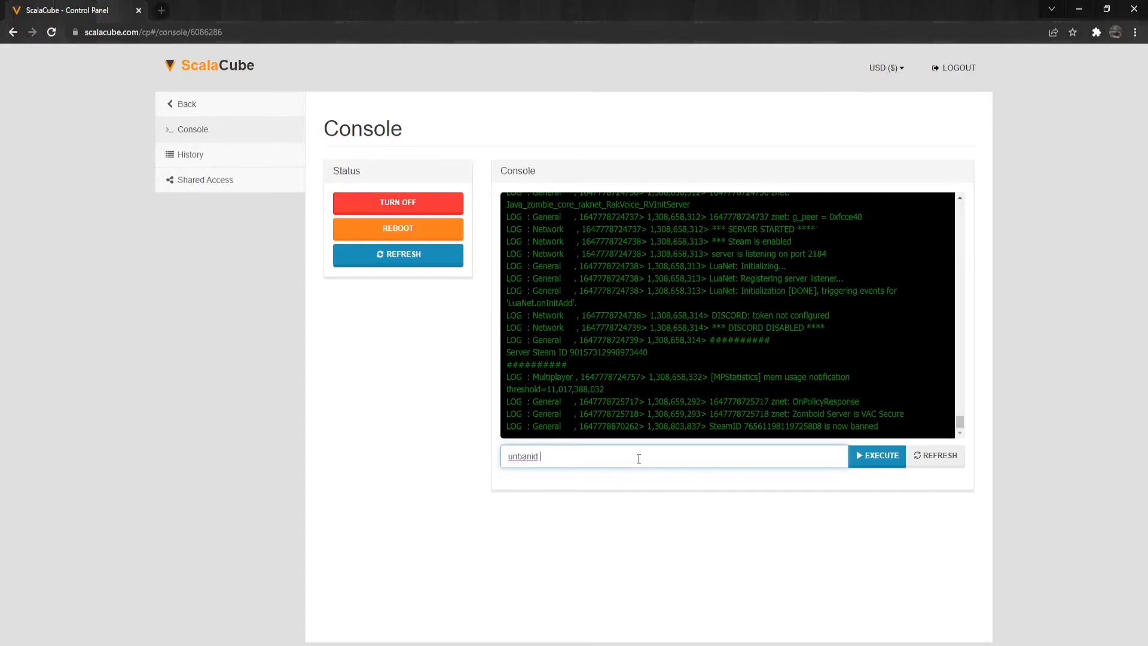
pyautogui.click(875, 455)
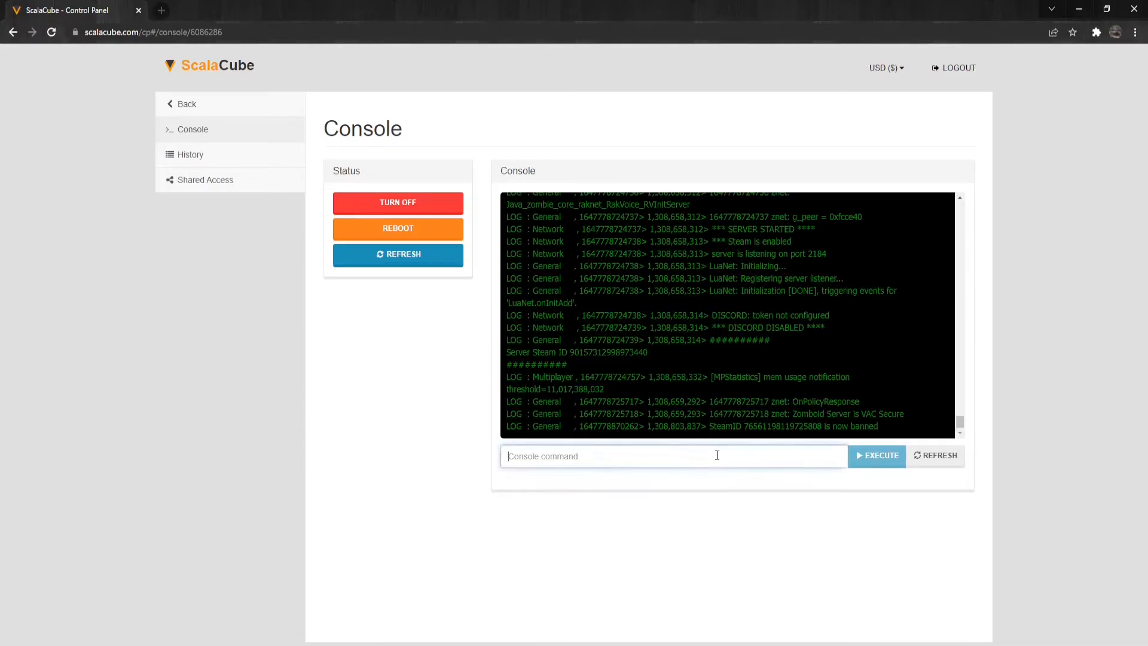
# Run 'banuser Hex' and then 'unbanuser Hex' in the console.
pyautogui.write('banuser Hex')
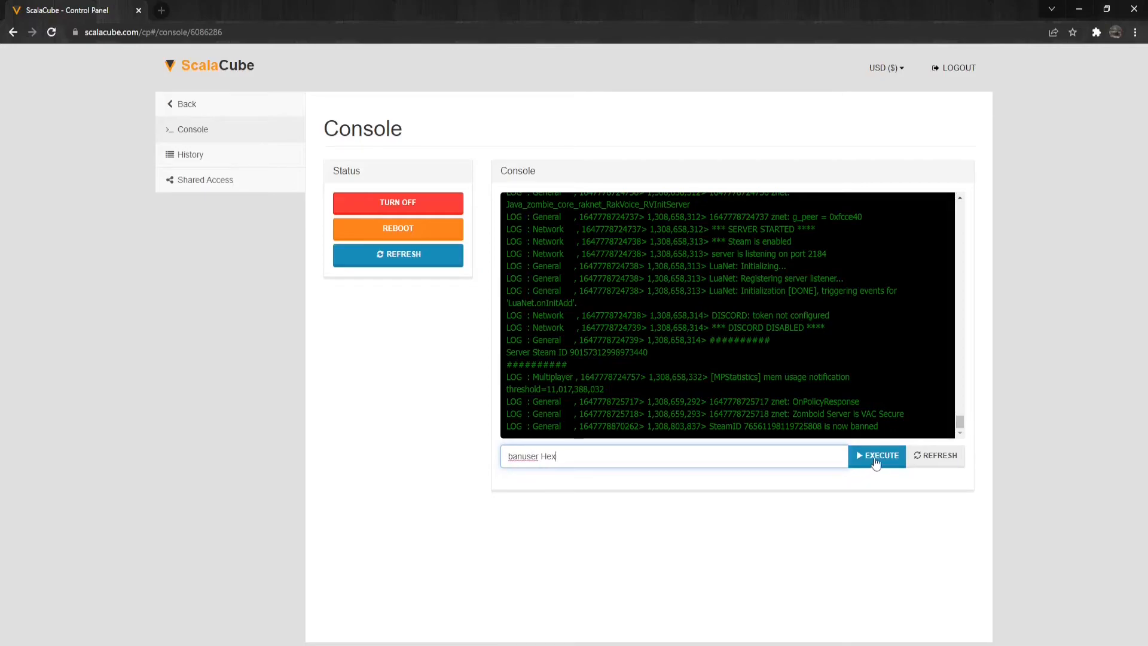
pyautogui.click(877, 456)
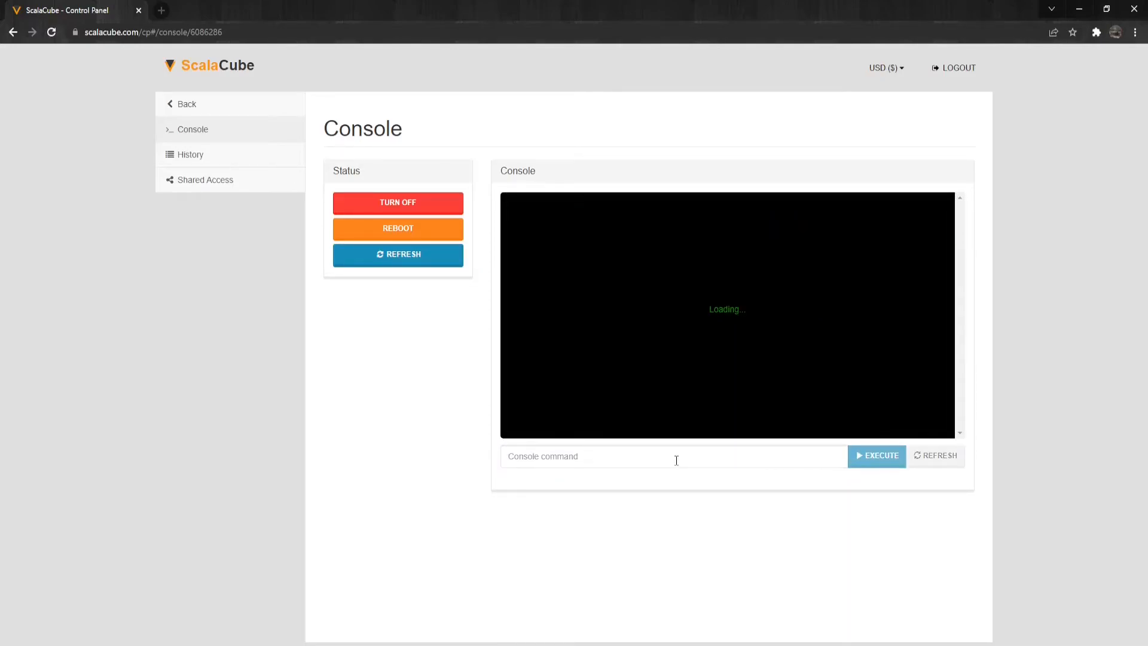
pyautogui.write('unbanuser Hex')
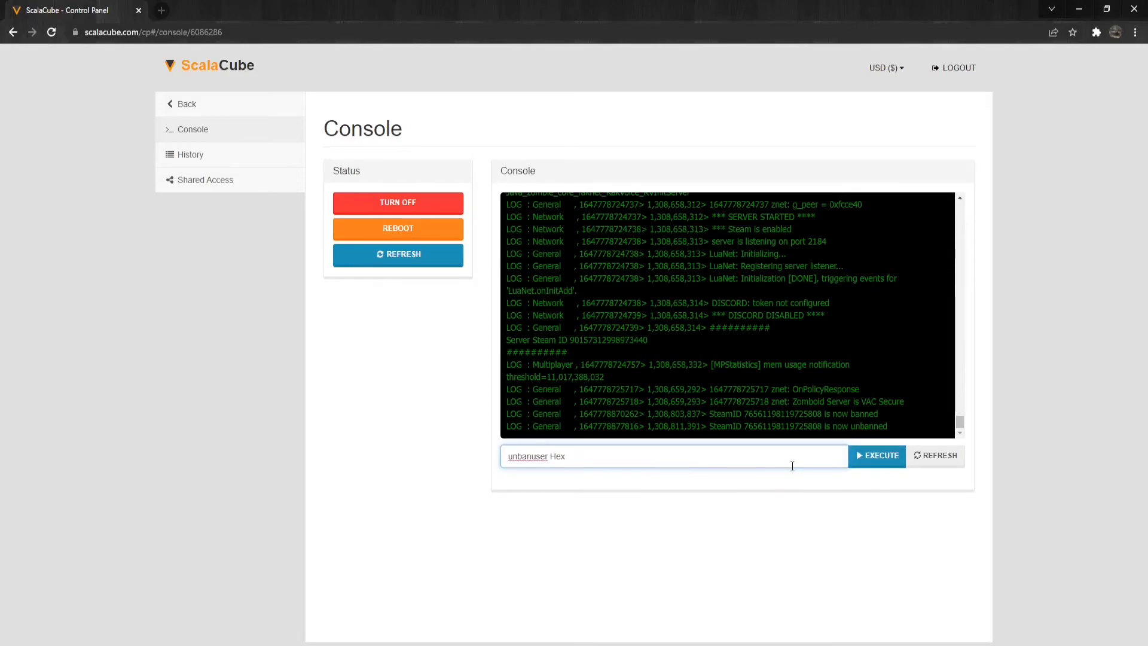
pyautogui.click(876, 455)
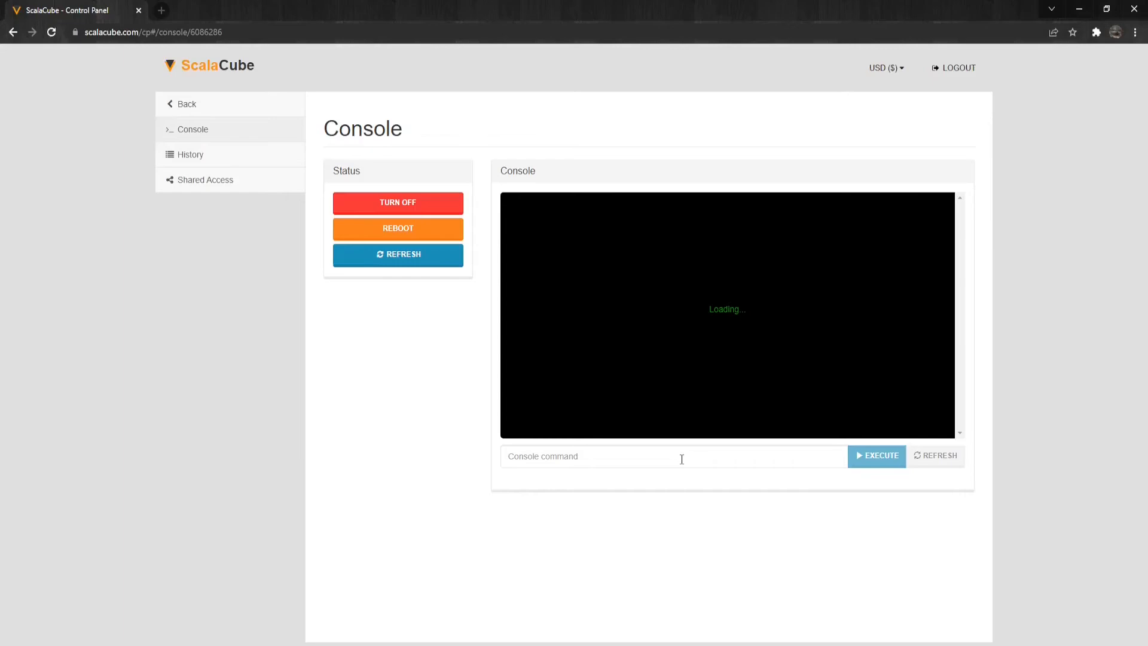